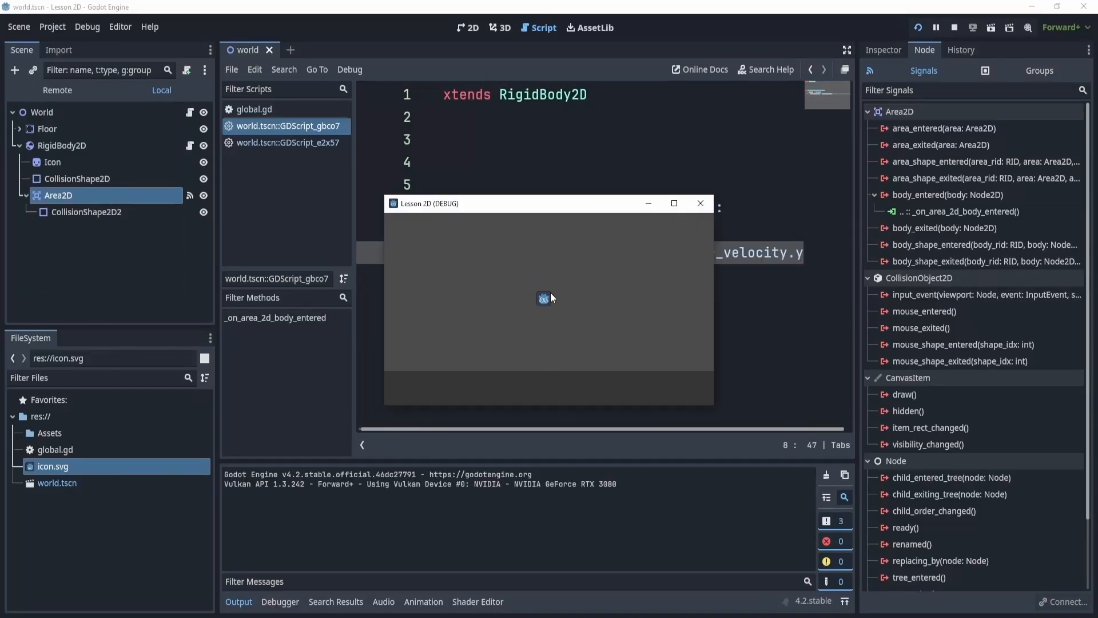
Stop the running game, inspect the RigidBody2D, and switch to the CharacterBody2D enemy scene.
left_click(954, 28)
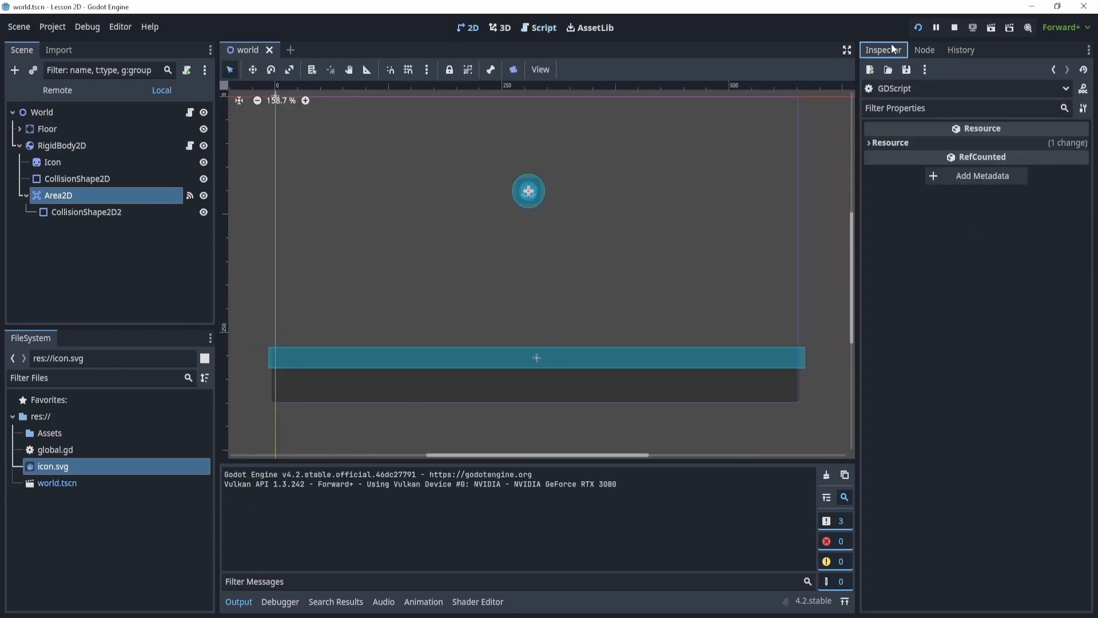
left_click(62, 145)
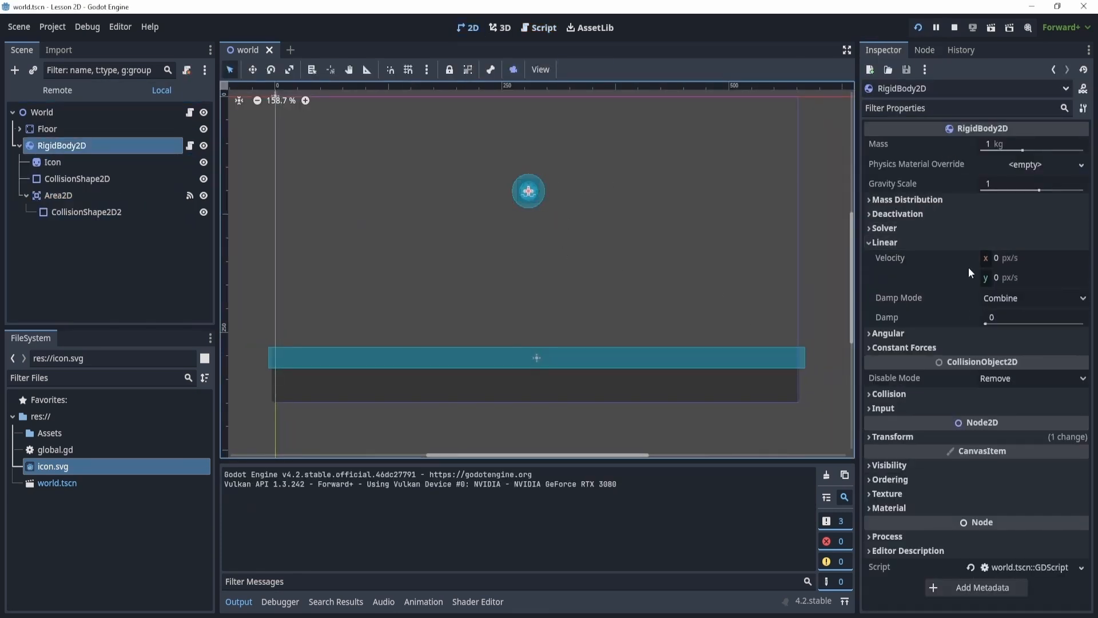
left_click(1034, 277)
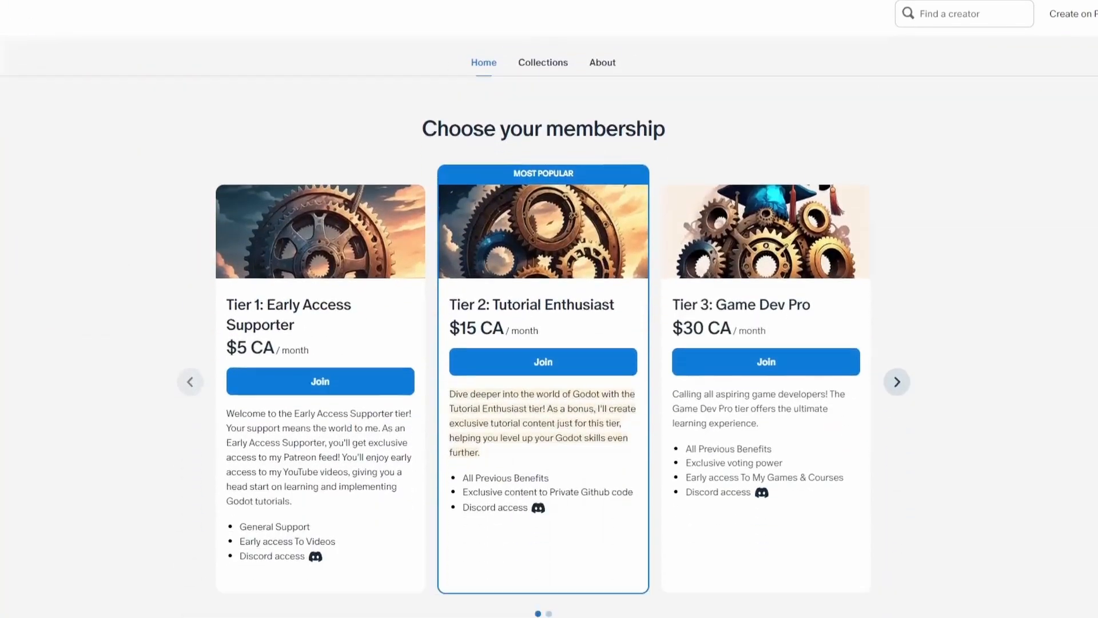
scroll("down", 3)
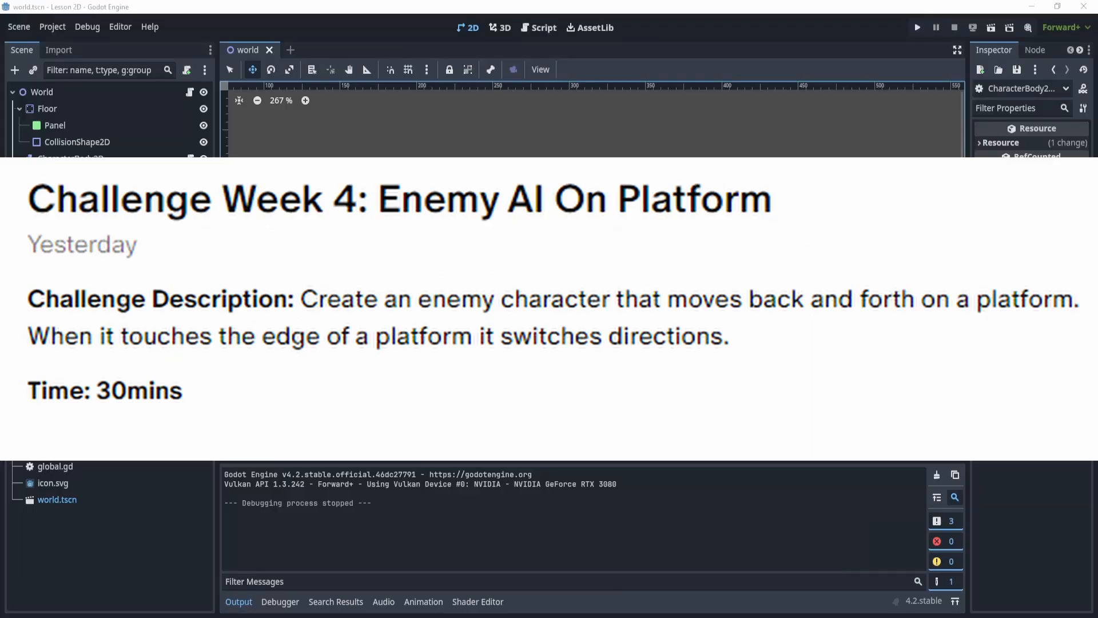
left_click(76, 158)
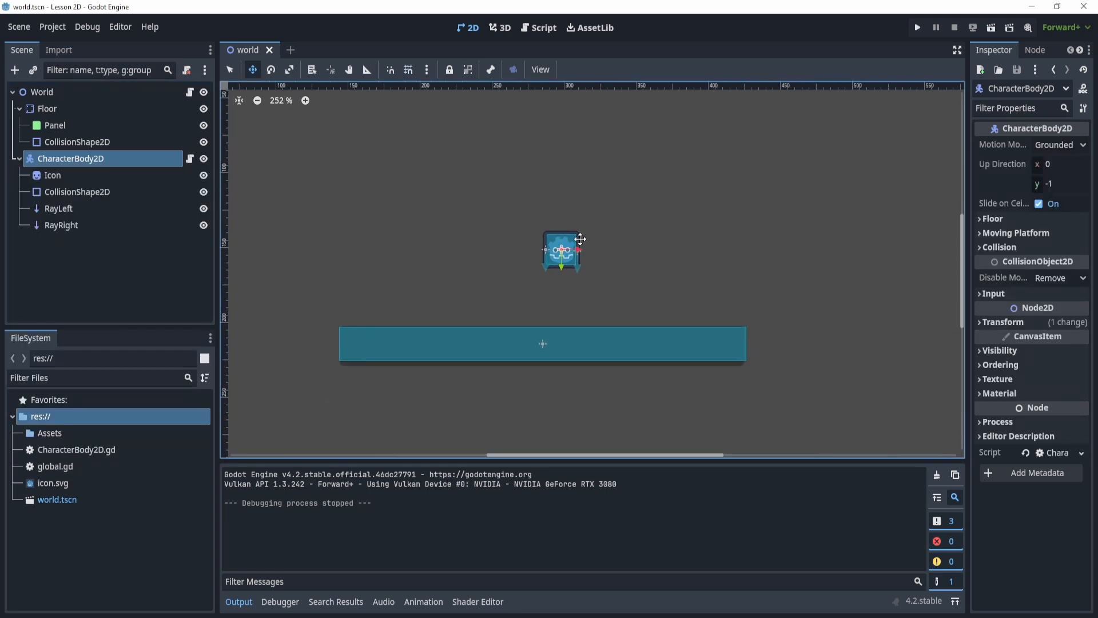
left_click(53, 175)
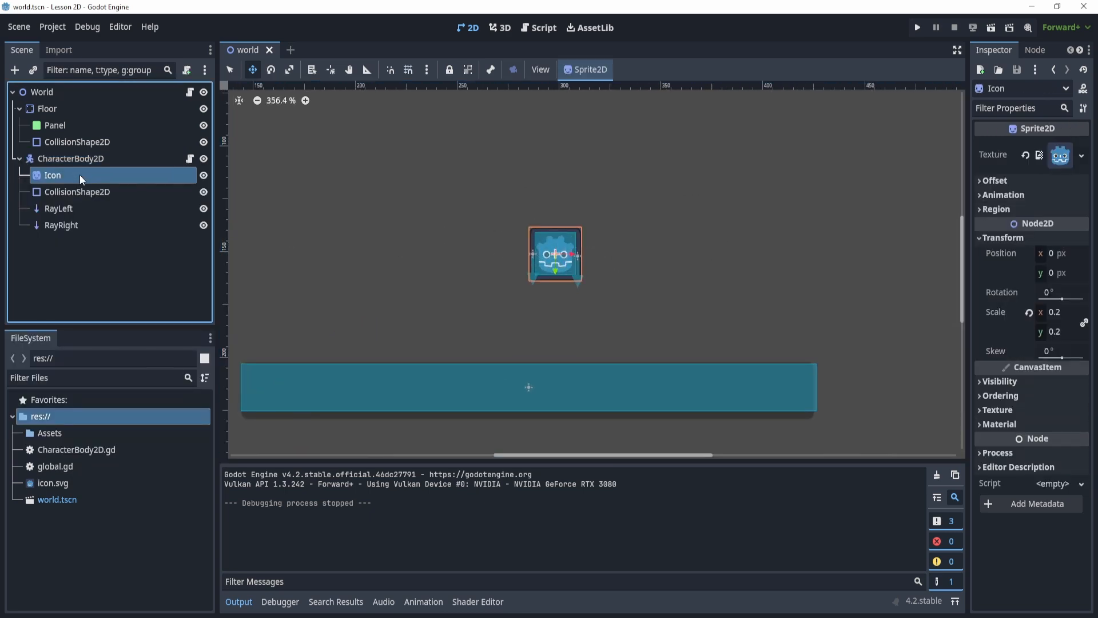
scroll("down", 3)
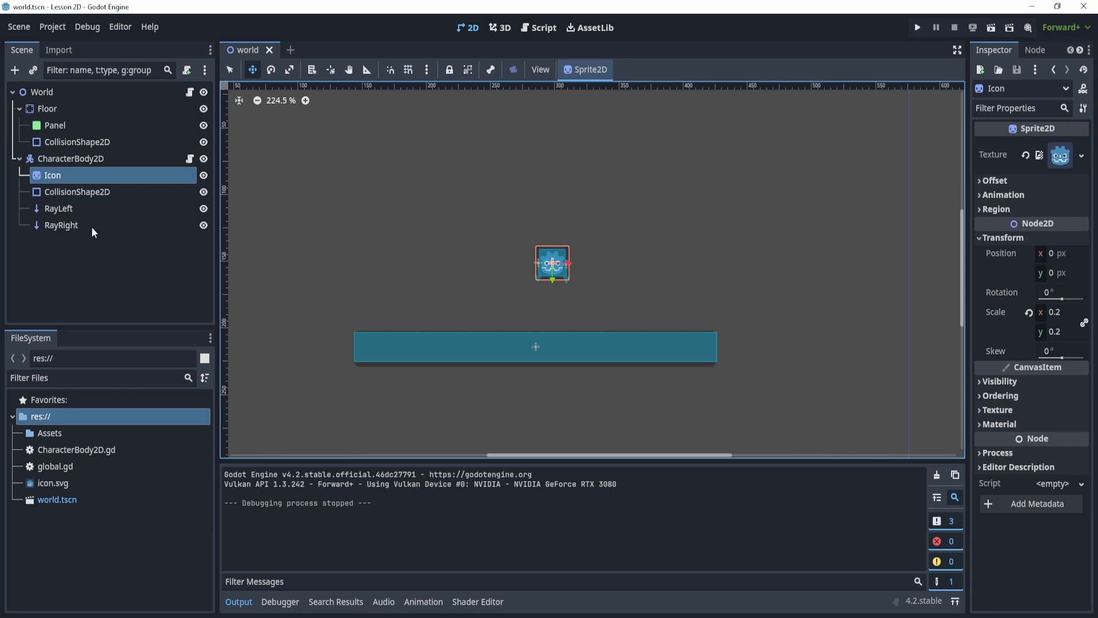
left_click(59, 209)
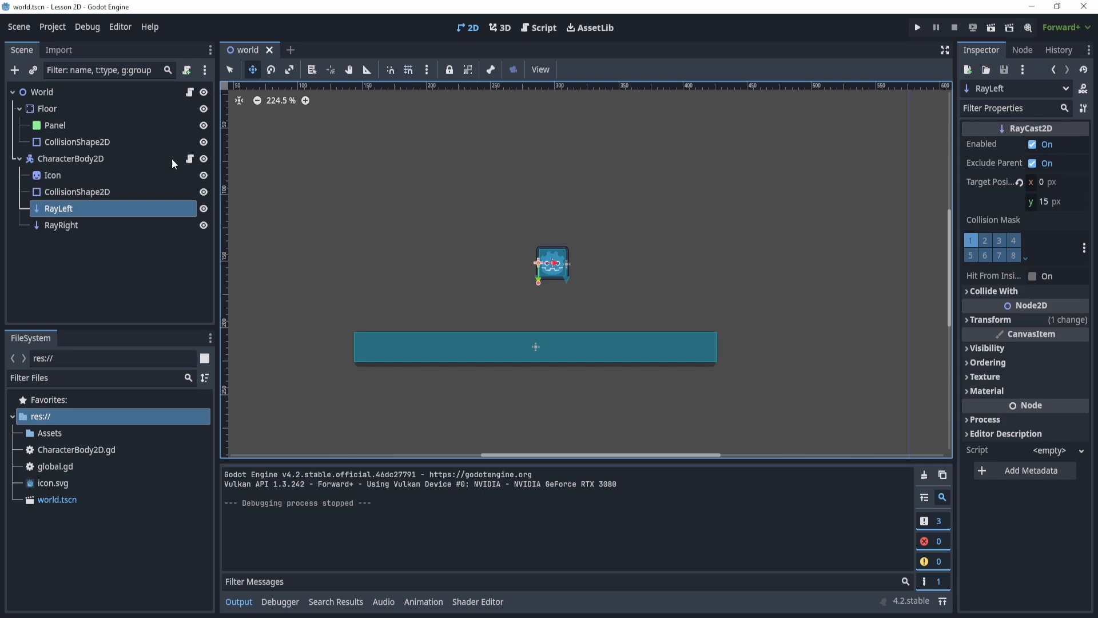
left_click(15, 70)
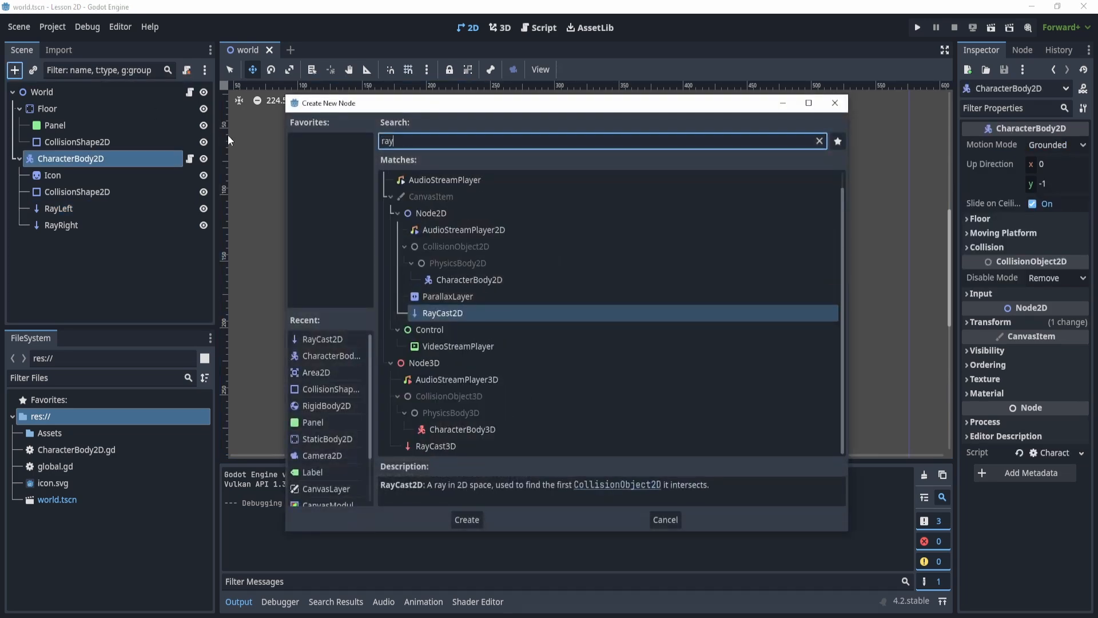
left_click(465, 519)
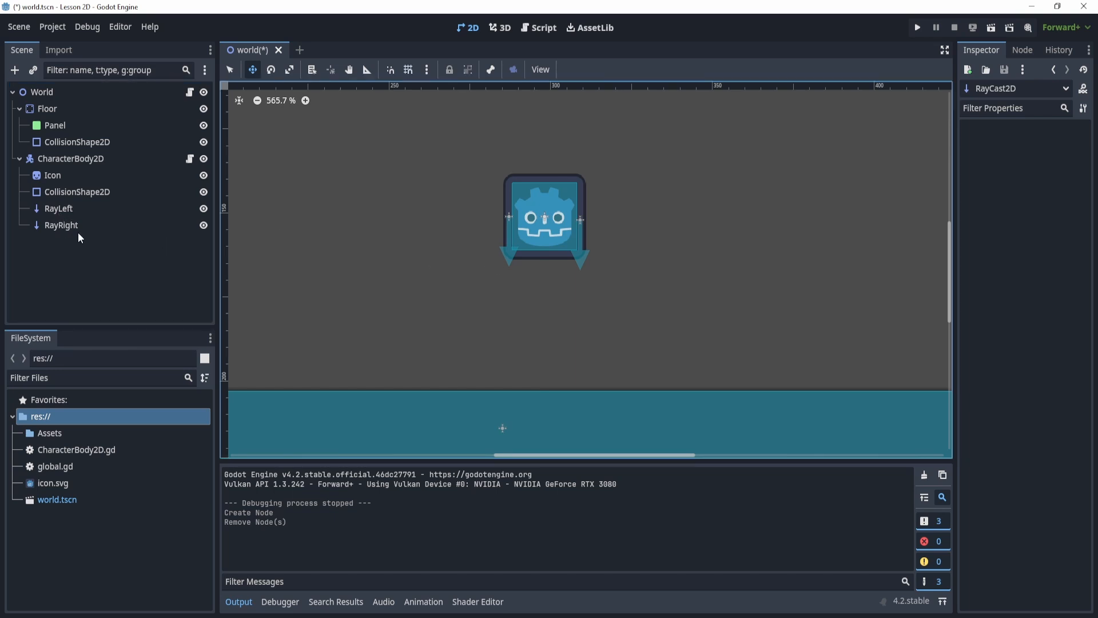
left_click(58, 208)
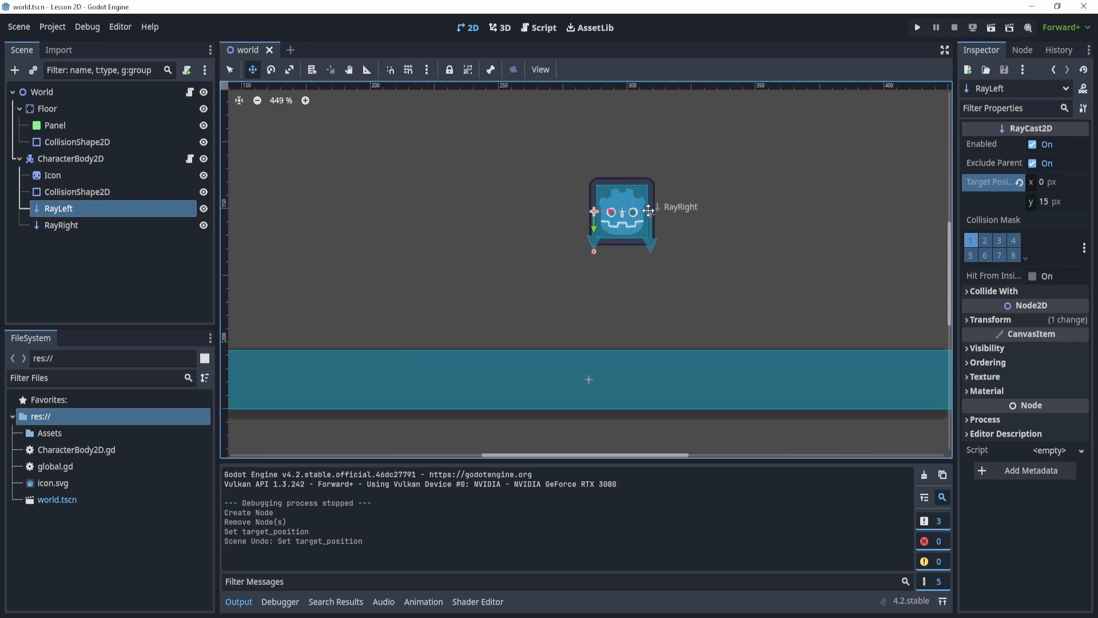
scroll("down", 3)
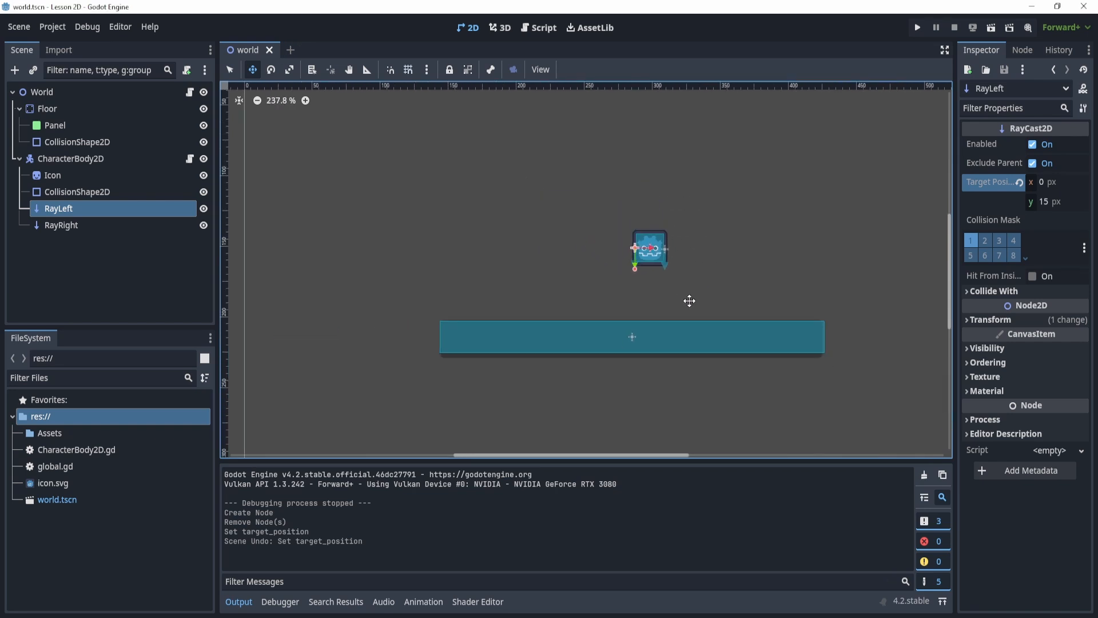
left_click(74, 157)
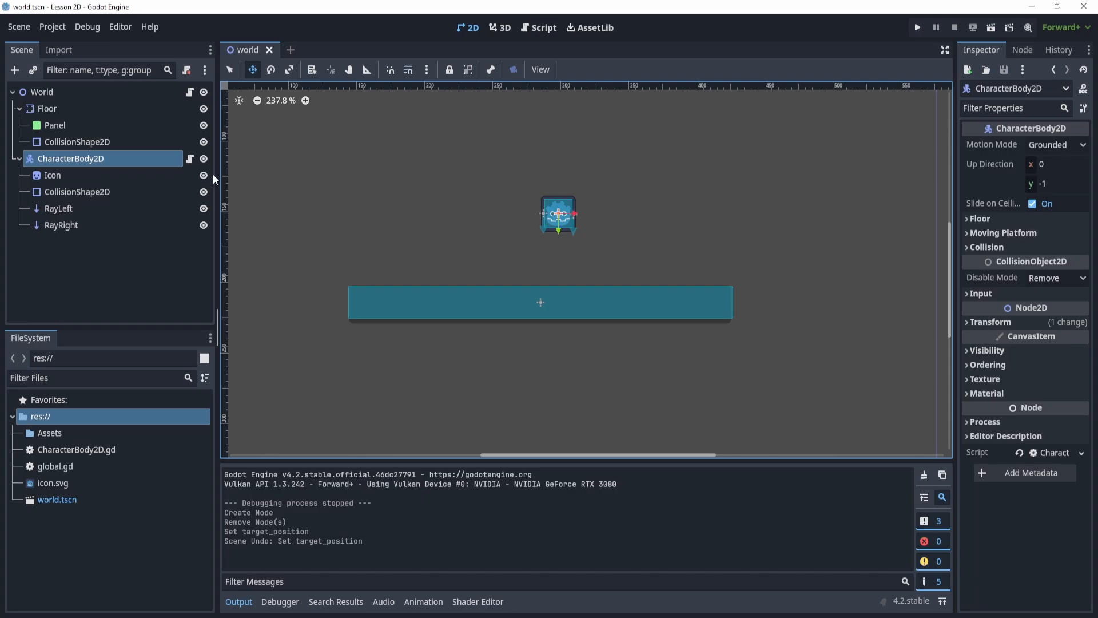
Declare 'var direction = 1' under the constants in CharacterBody2D.gd.
left_click(542, 27)
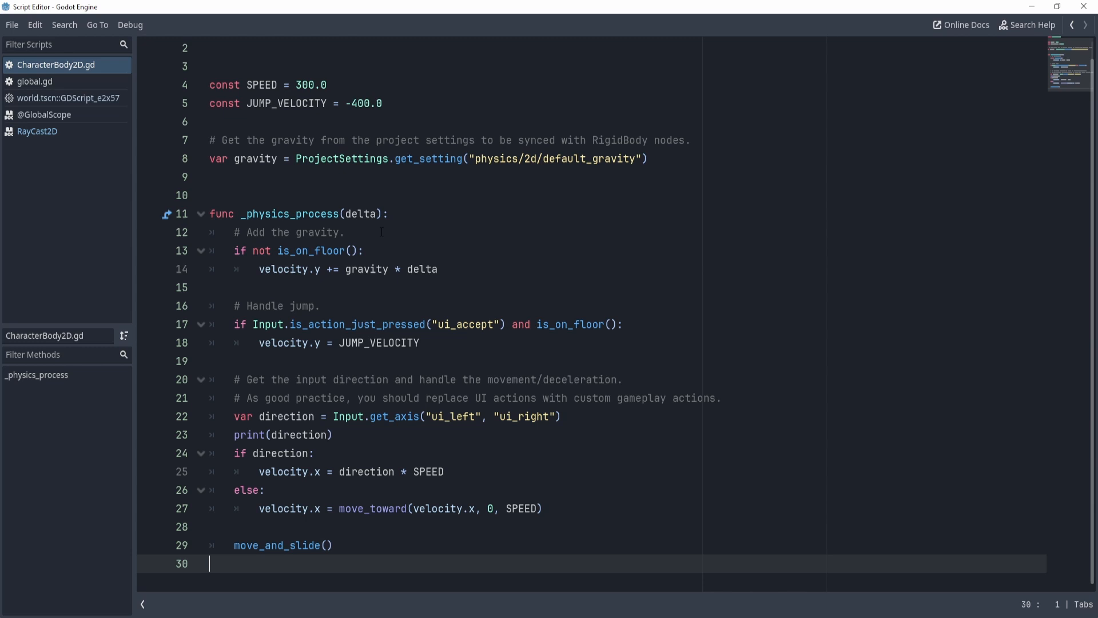
left_click(445, 470)
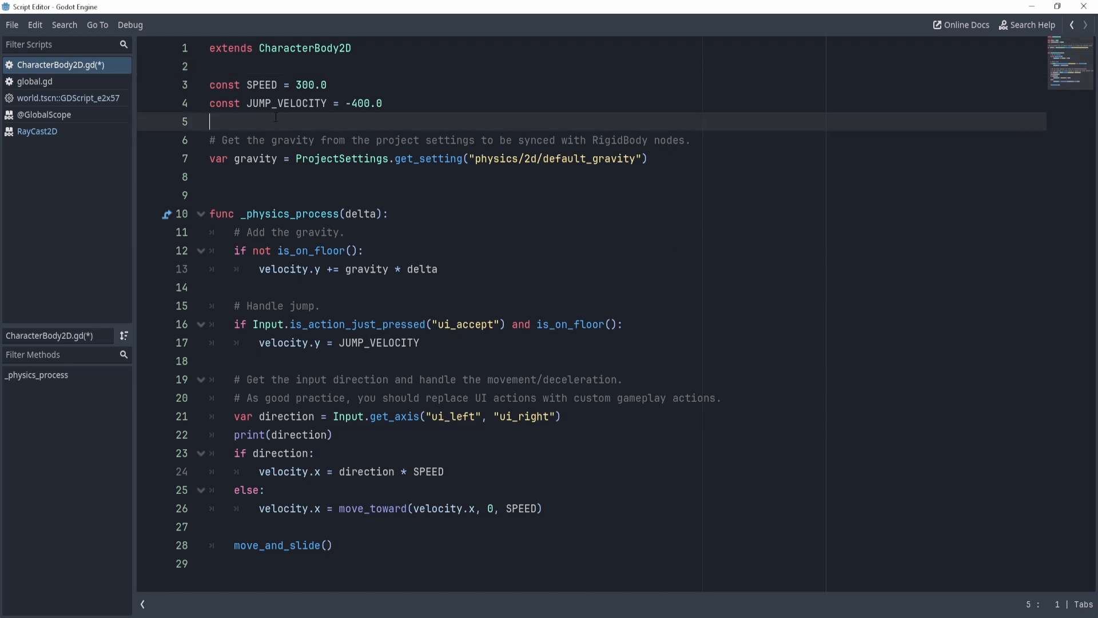
type("var direction =")
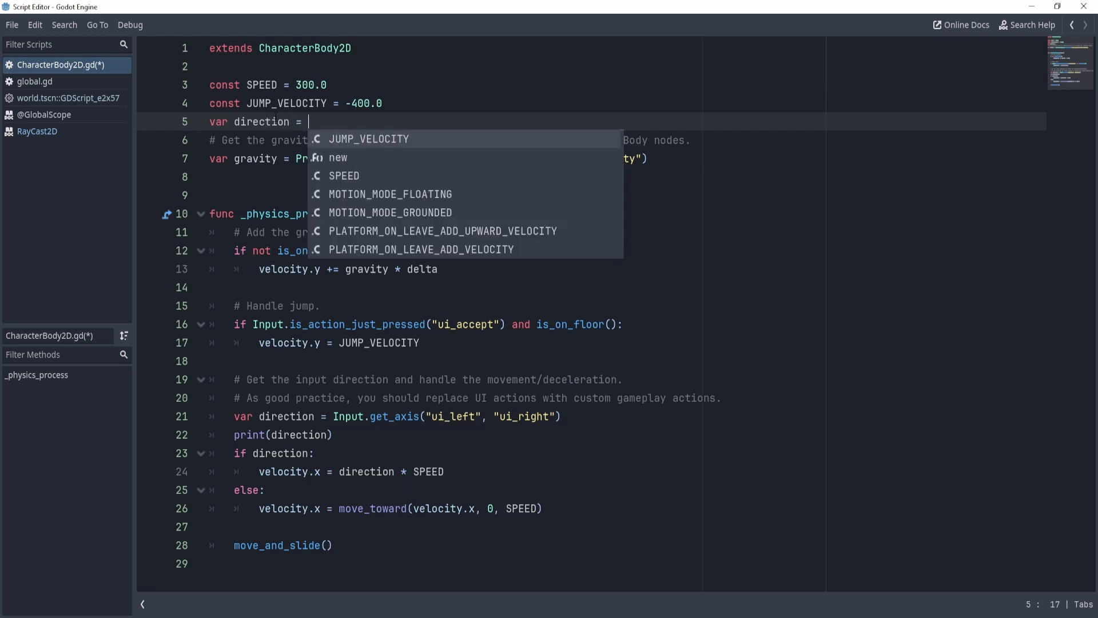
type("1")
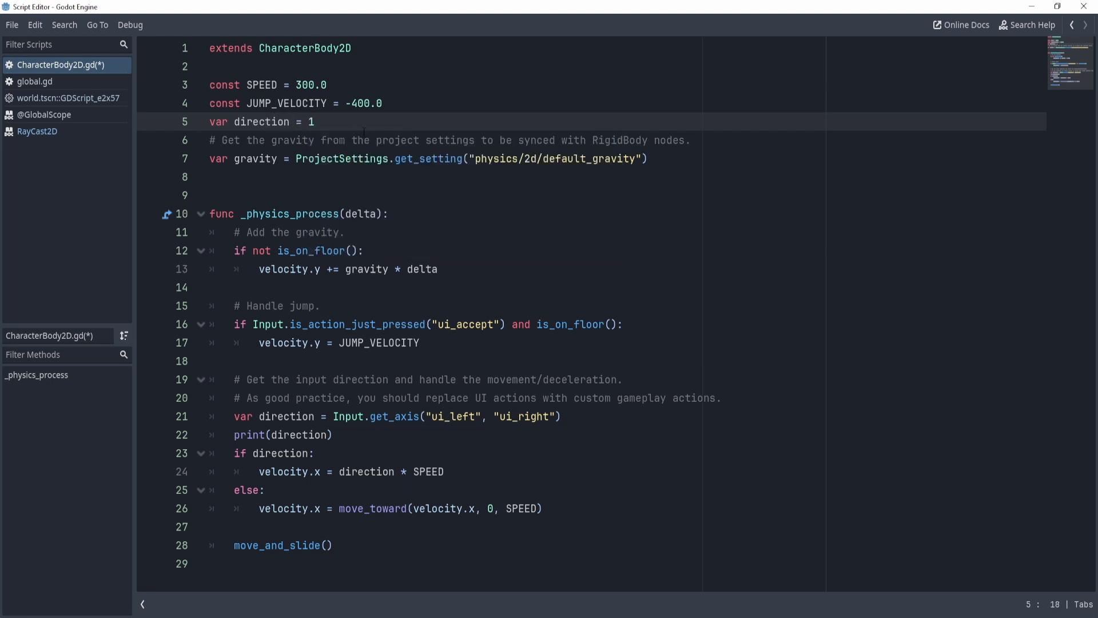
Remove the jump handling and Input.get_axis movement lines.
double_click(311, 121)
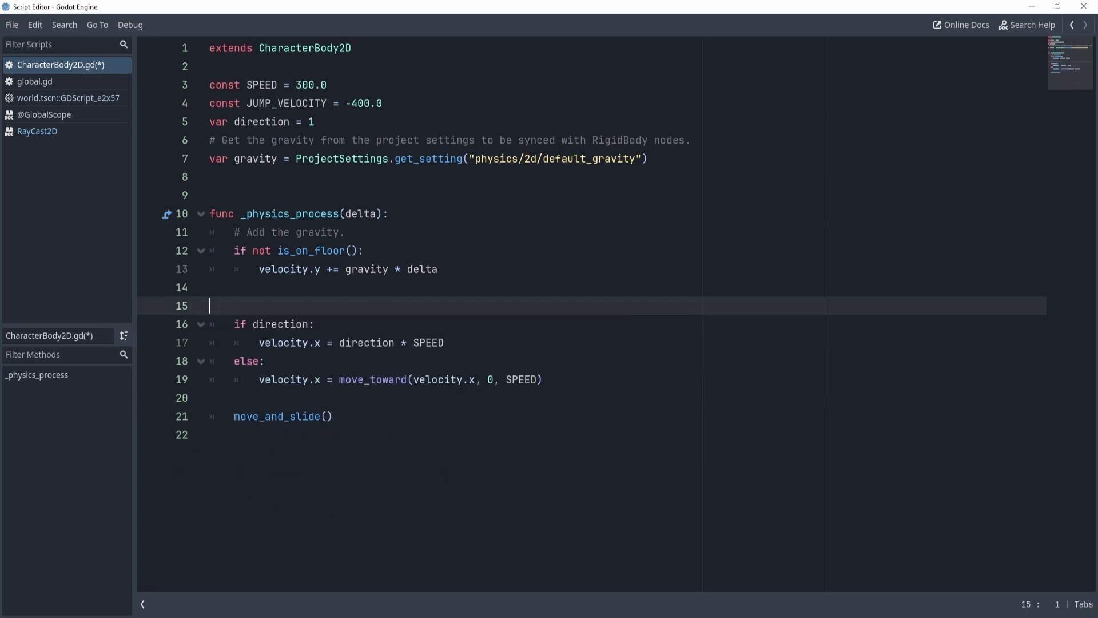
key("Backspace")
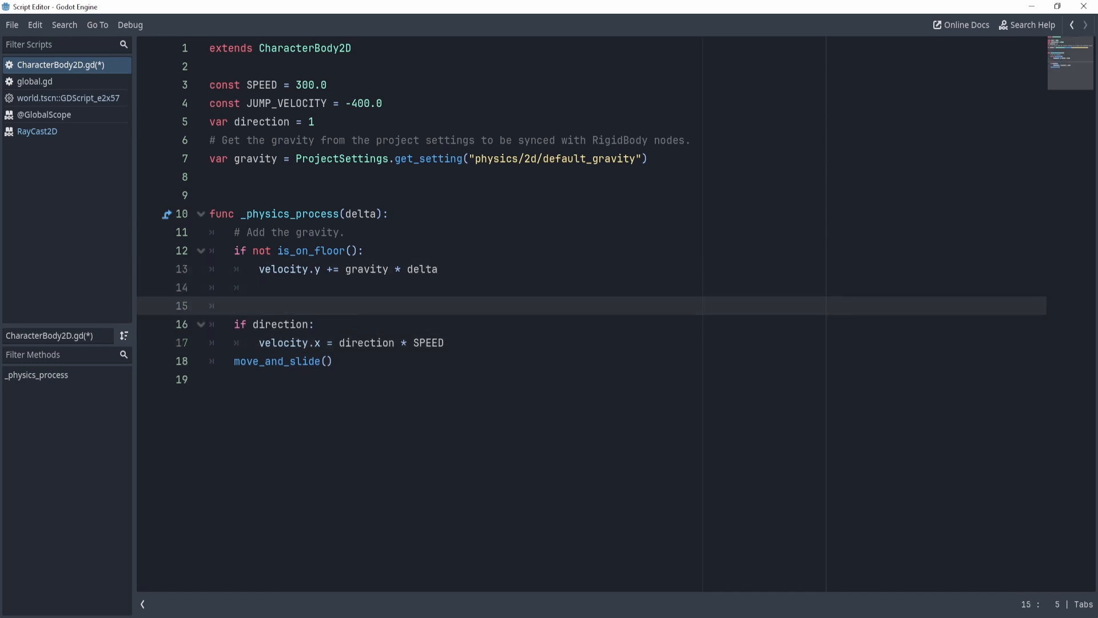
left_click(336, 176)
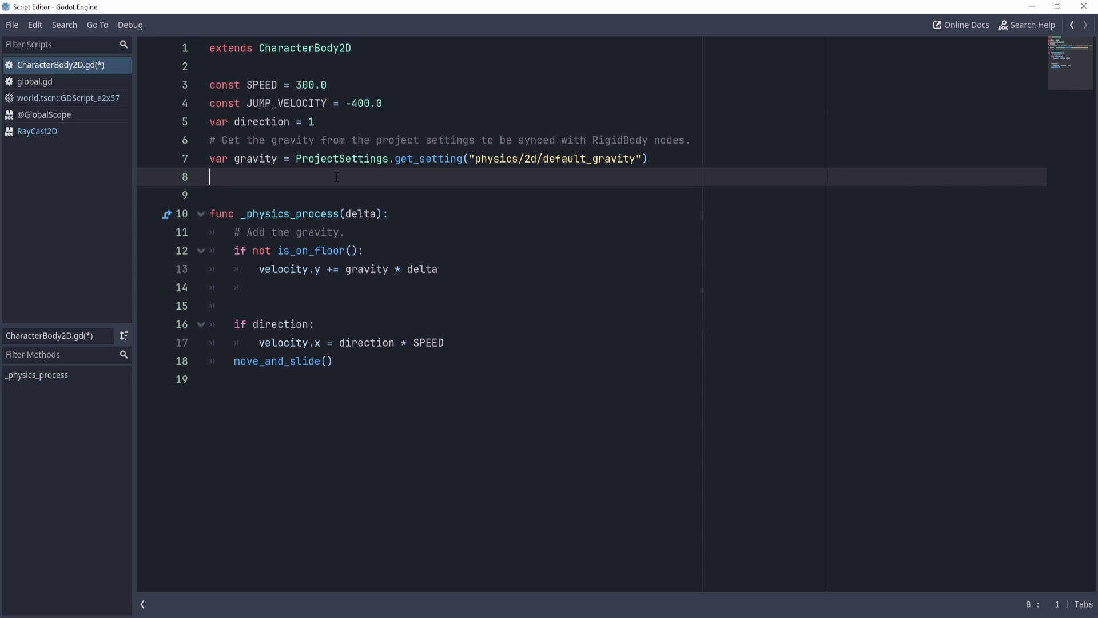
type("@onready var rayLeft = get_node(\"RayLeft\")")
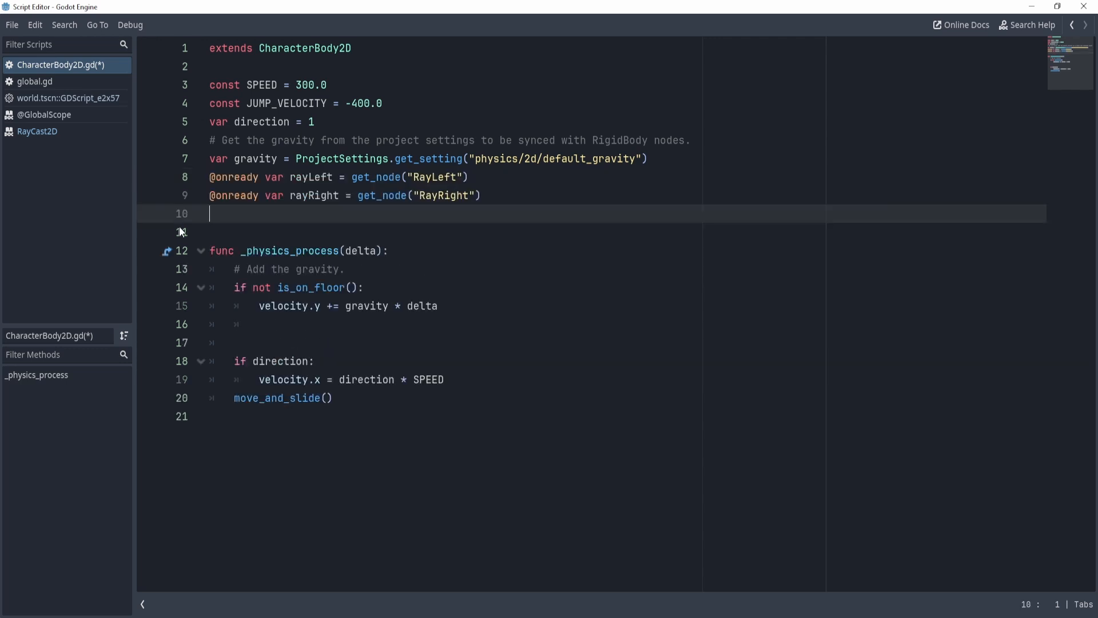
double_click(233, 176)
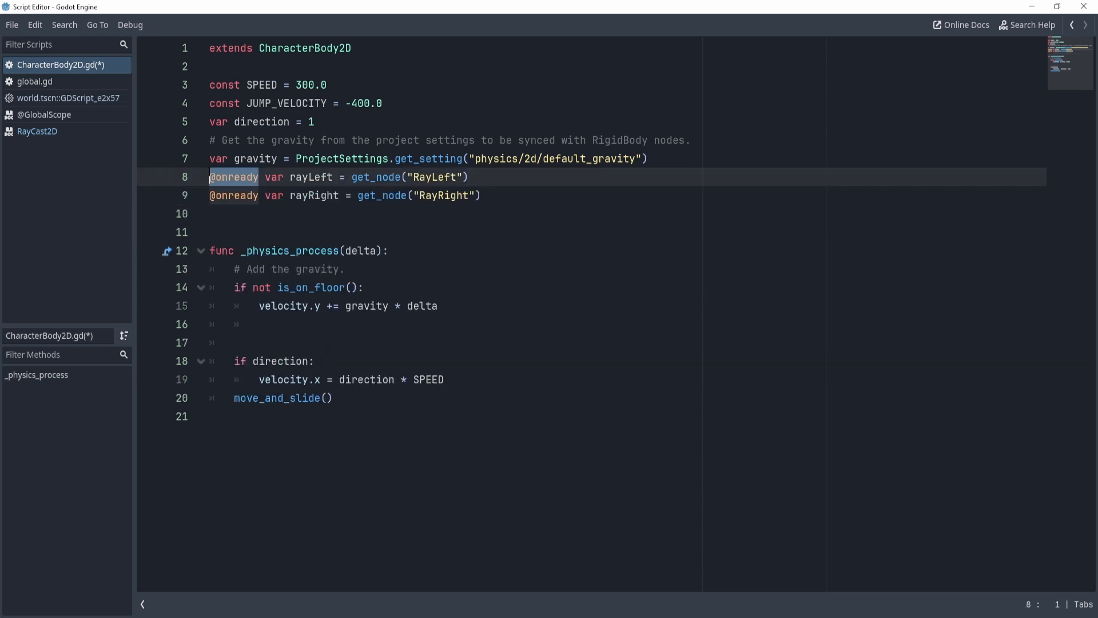
left_click(291, 176)
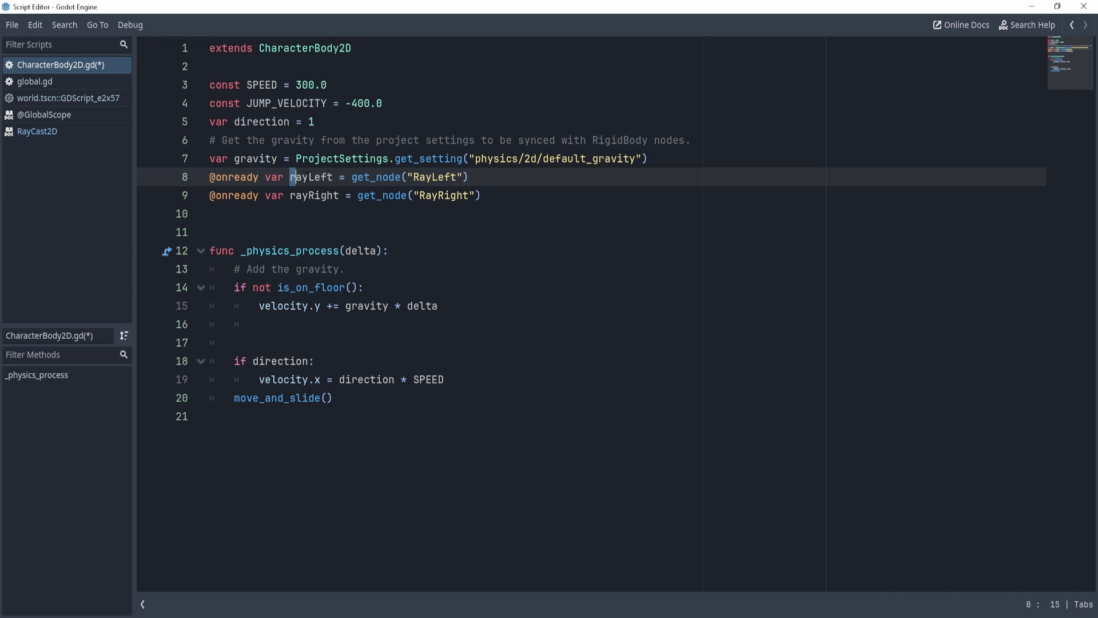
double_click(311, 176)
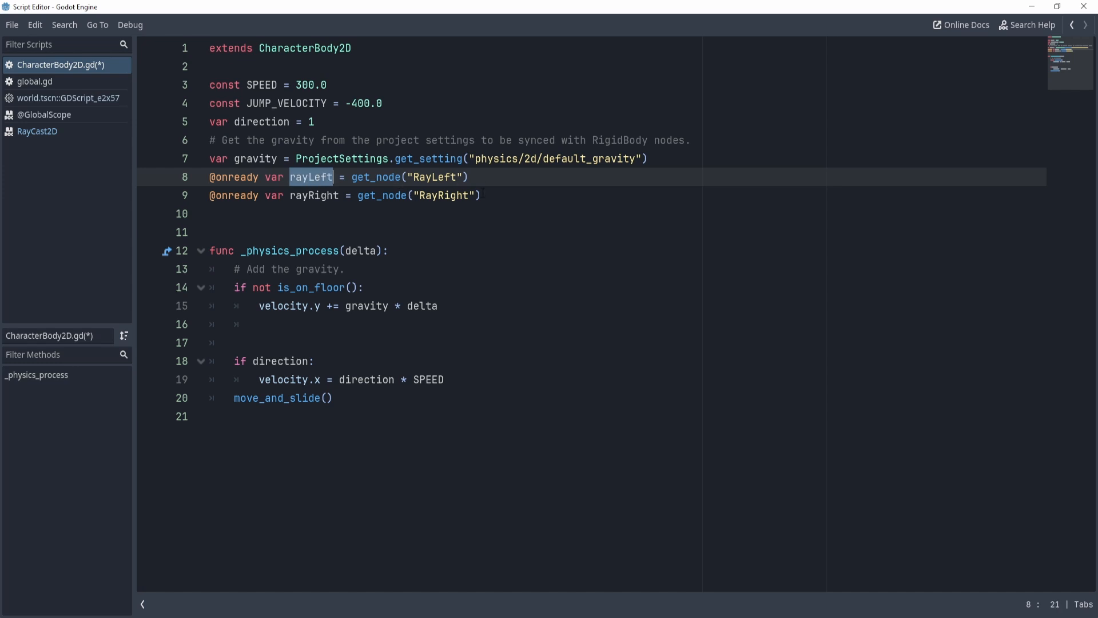
Begin an 'if !rayLeft.is_colliding():' check before the direction logic and return to the world scene.
left_click(301, 196)
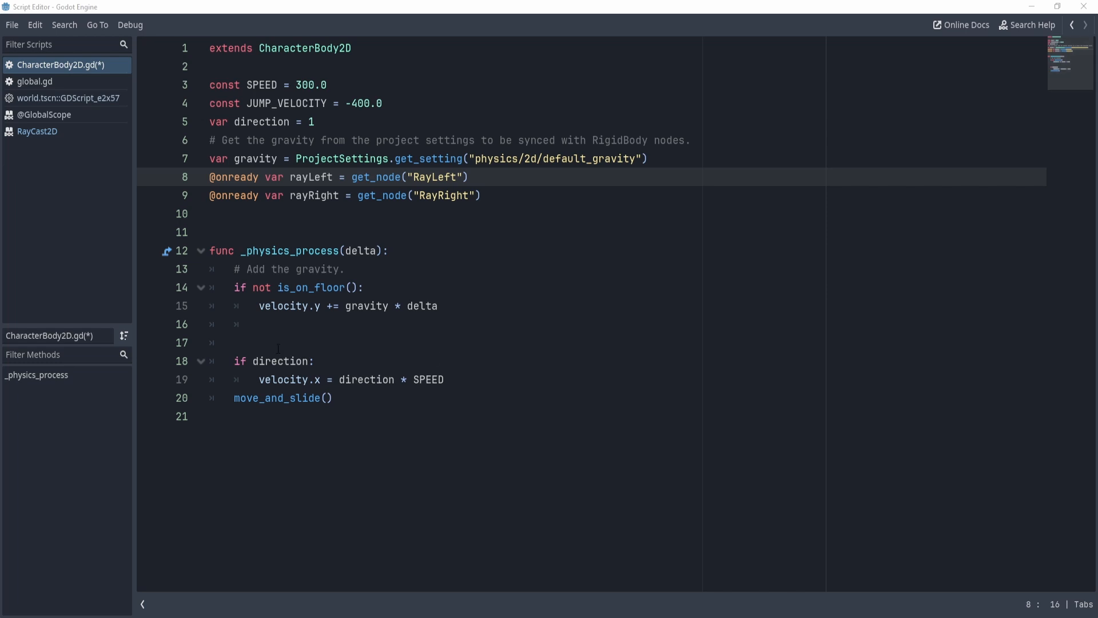
type("if !rayLeft.is_colliding():")
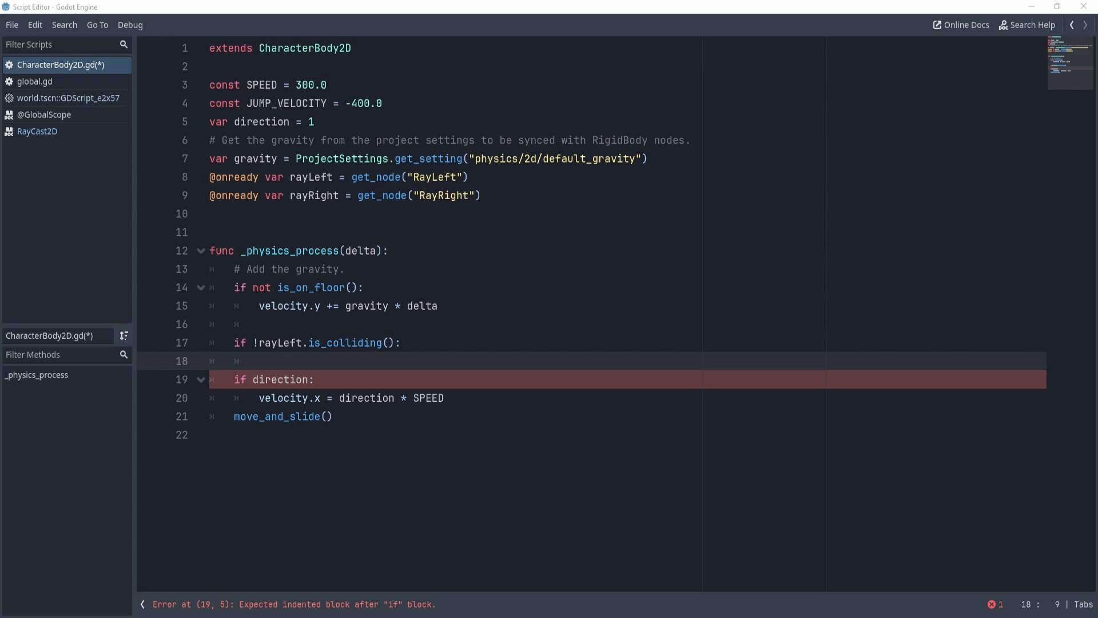
left_click(466, 28)
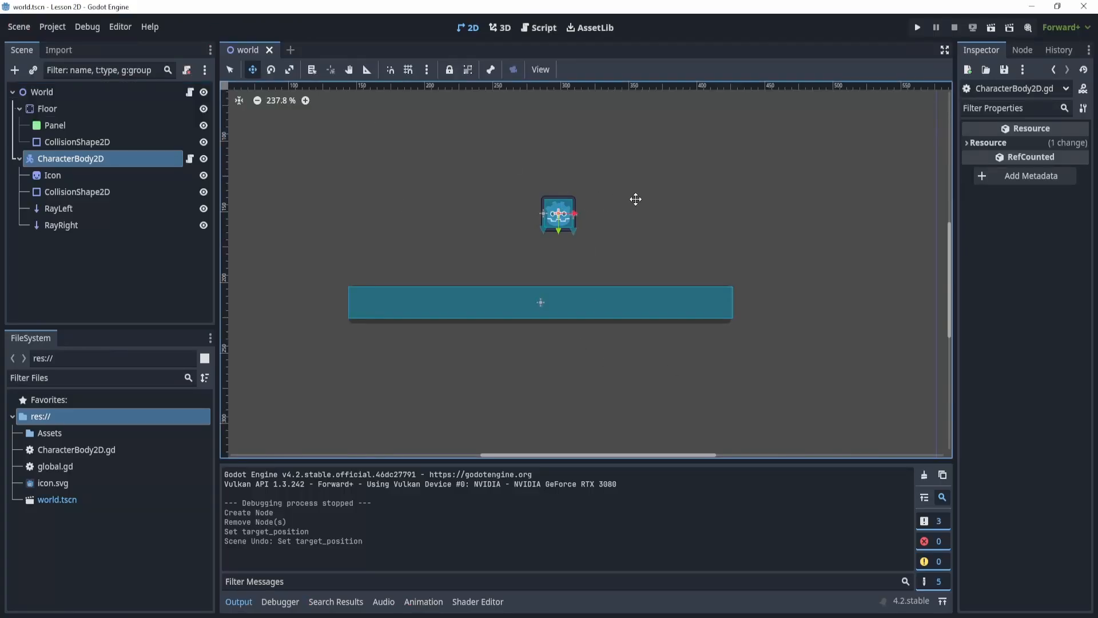
Drag the enemy body onto the left end of the Floor platform and return to its script.
left_click_drag(558, 215, 359, 223)
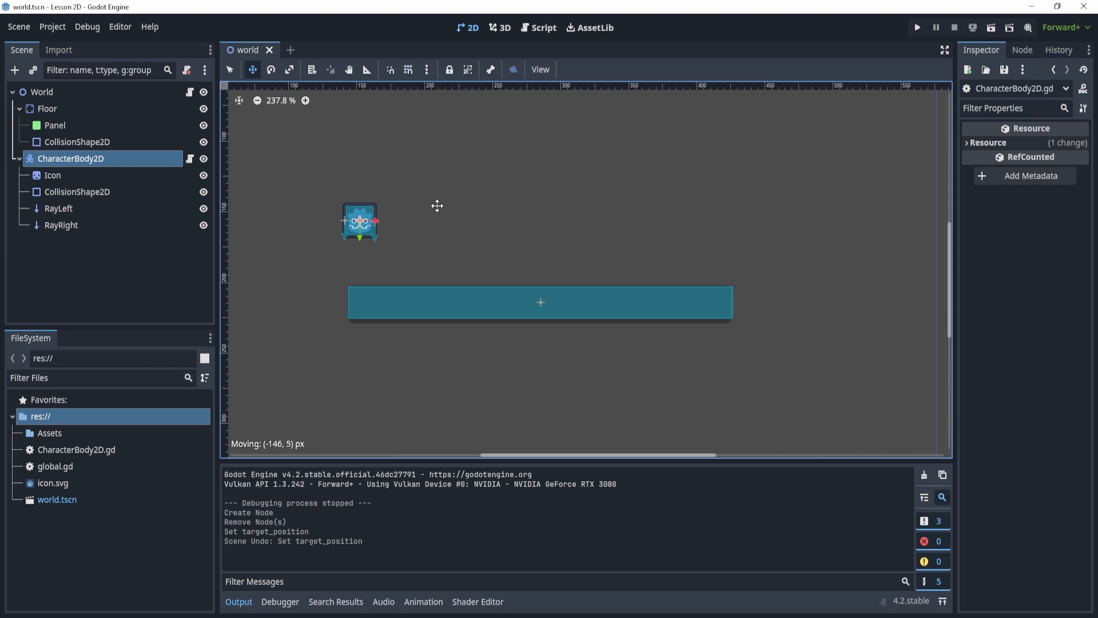
left_click_drag(359, 222, 366, 276)
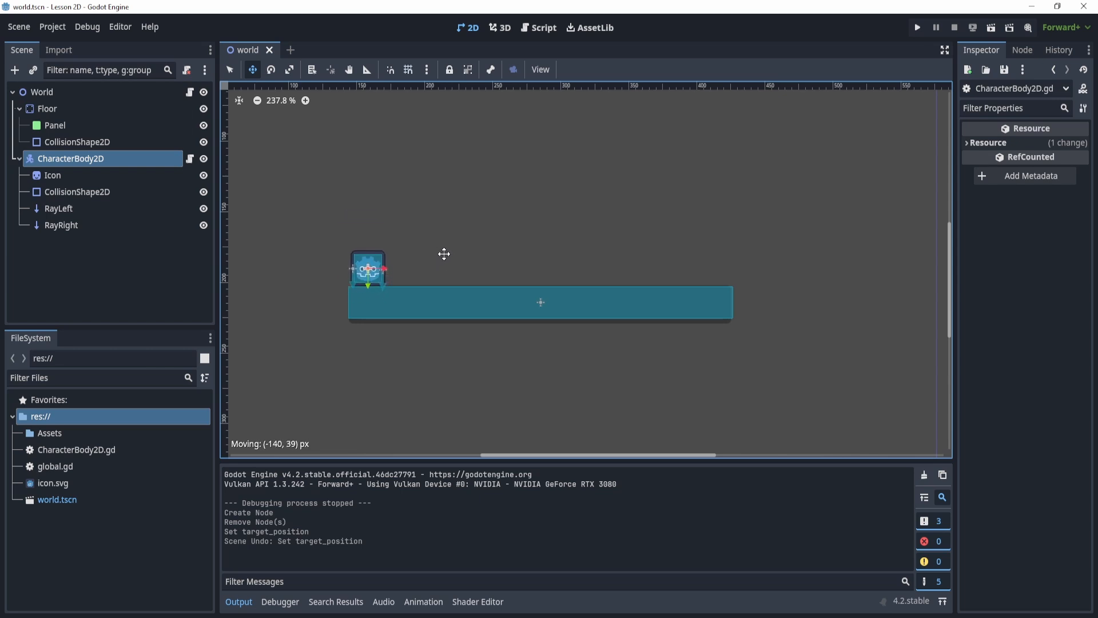
left_click_drag(368, 273, 372, 268)
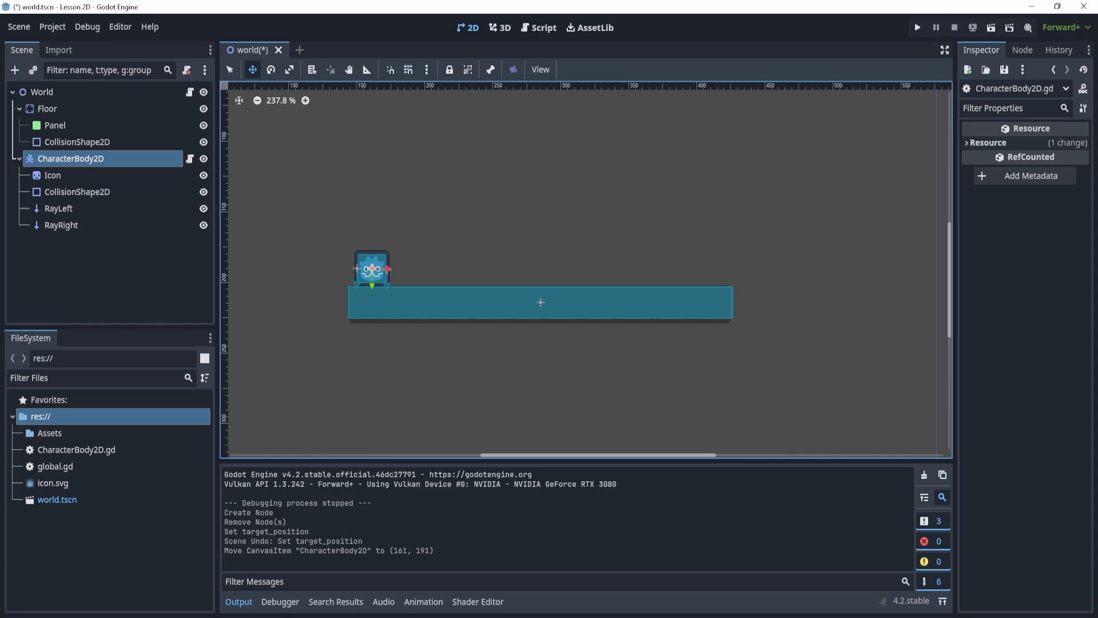
left_click(542, 28)
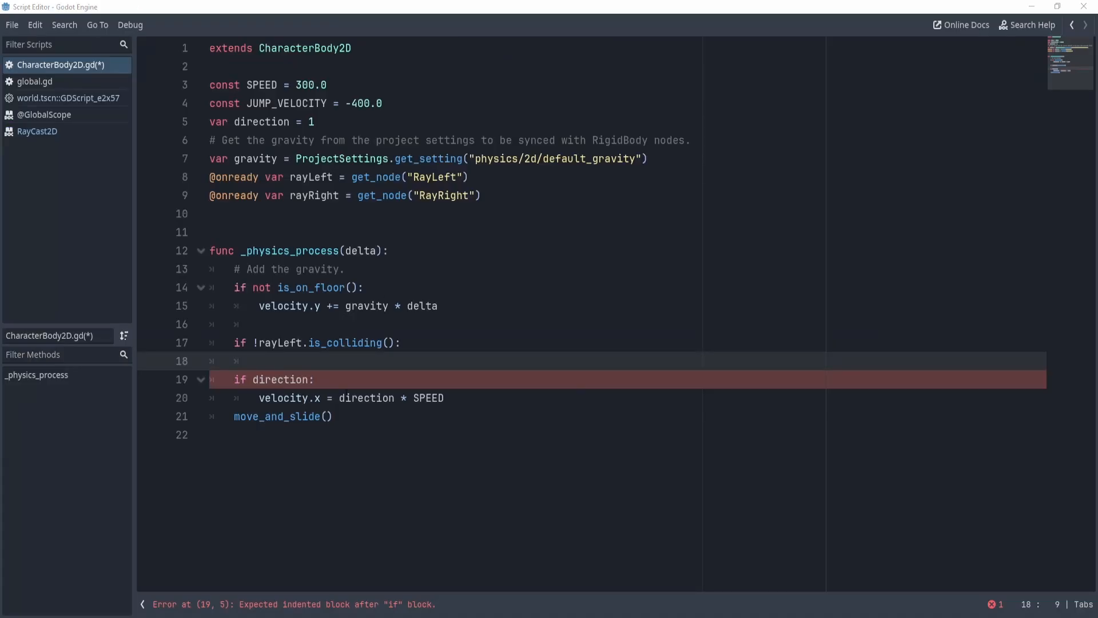
Set direction = 1 when RayLeft loses ground and -1 when !rayRight.is_colliding().
type("direction = 1")
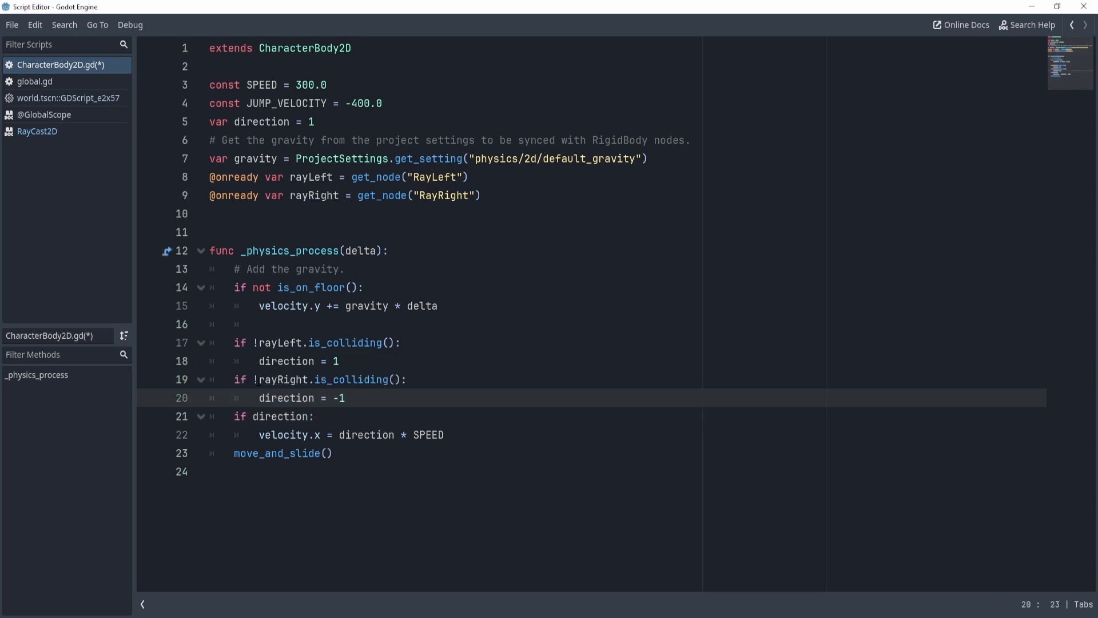
left_click(254, 379)
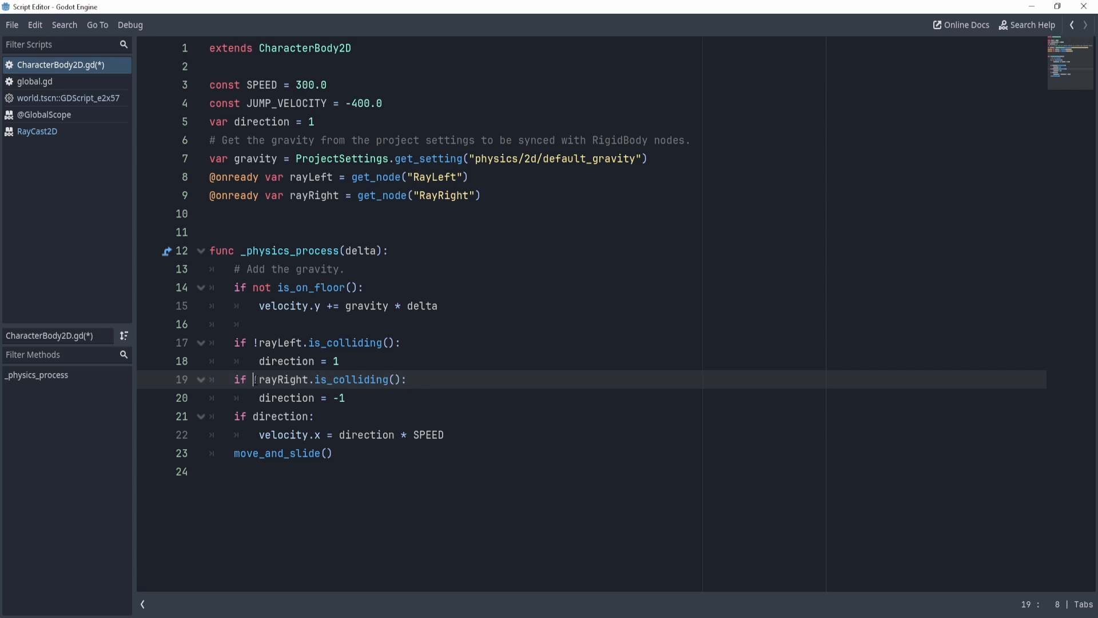
type("!")
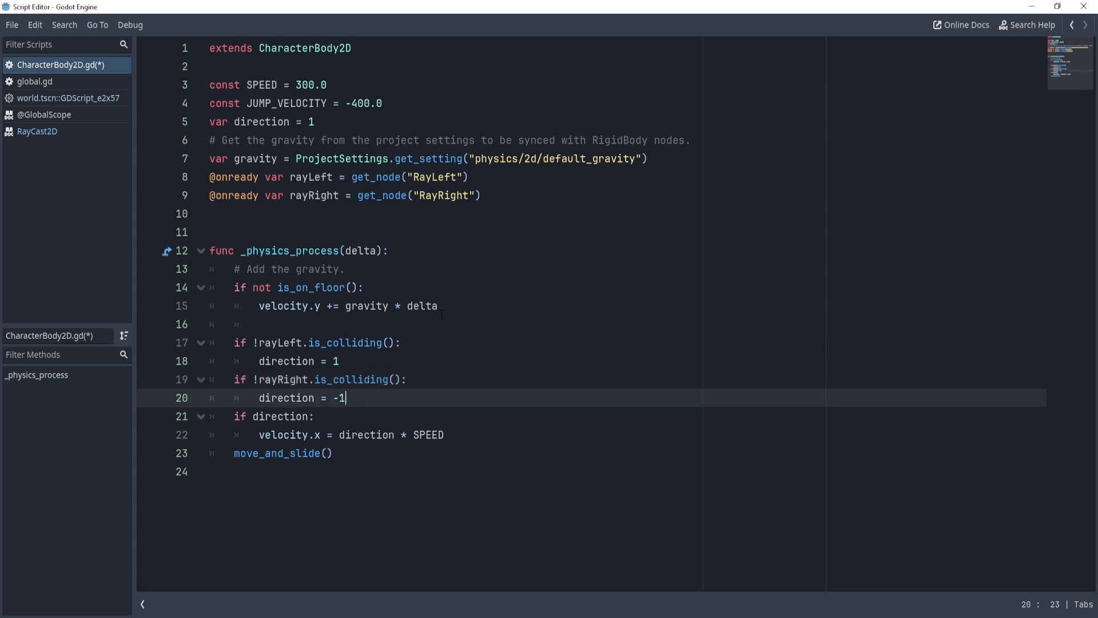
double_click(340, 398)
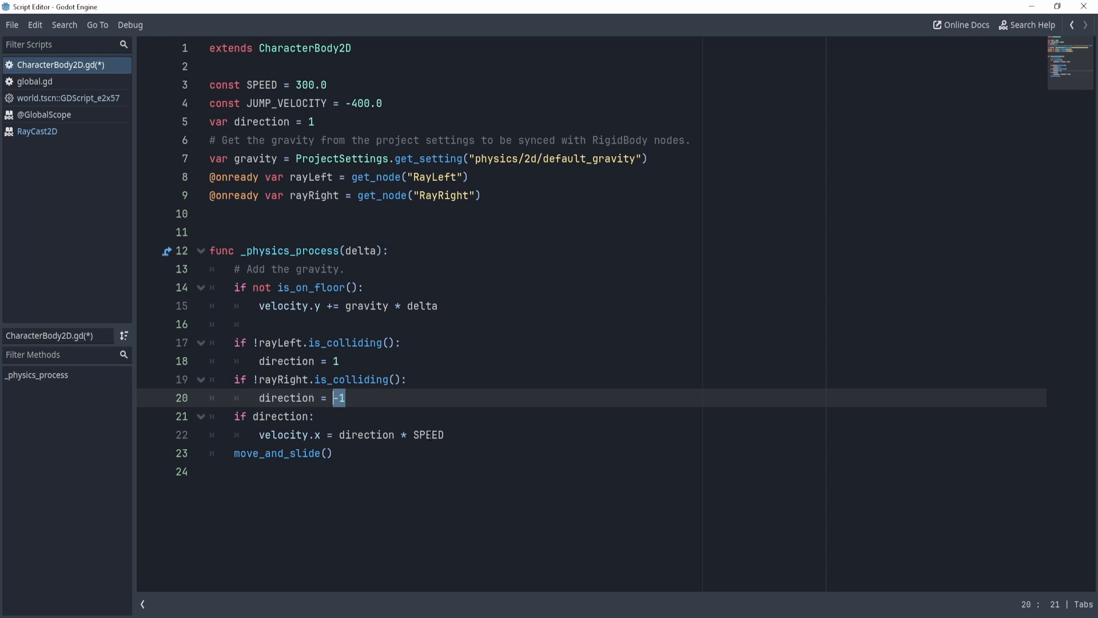
left_click(345, 398)
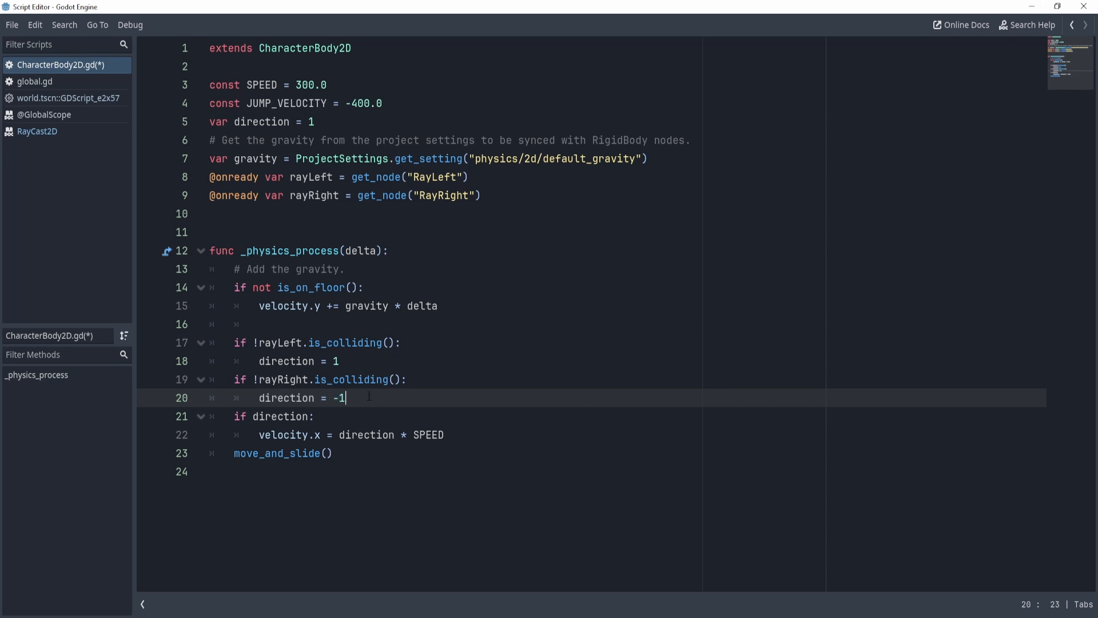
left_click_drag(237, 342, 344, 398)
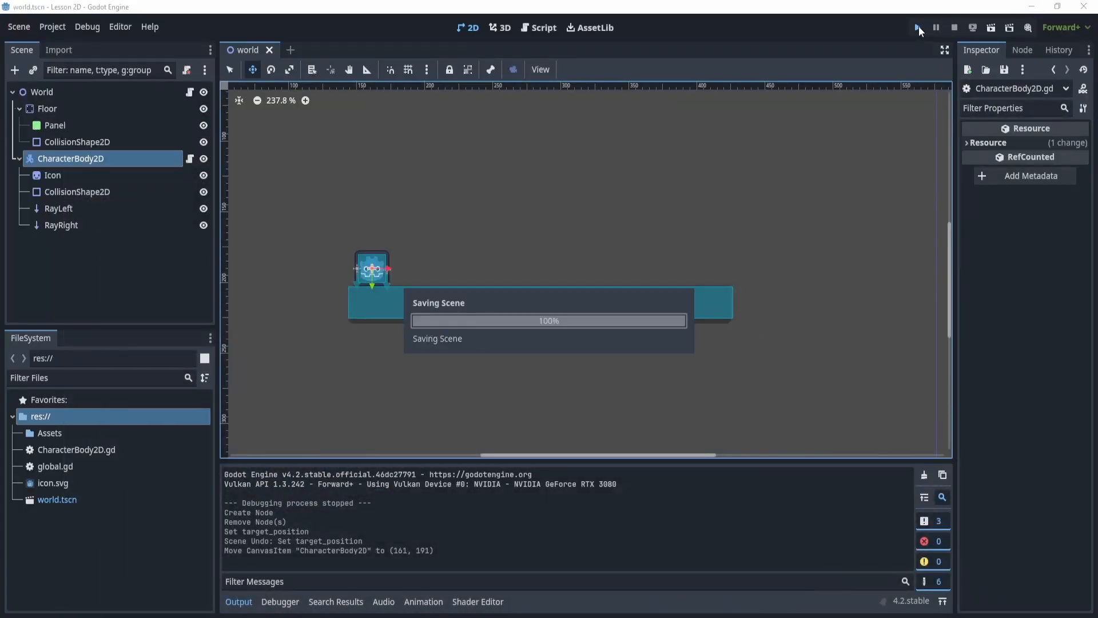
Run the project to test the enemy patrol.
left_click(917, 28)
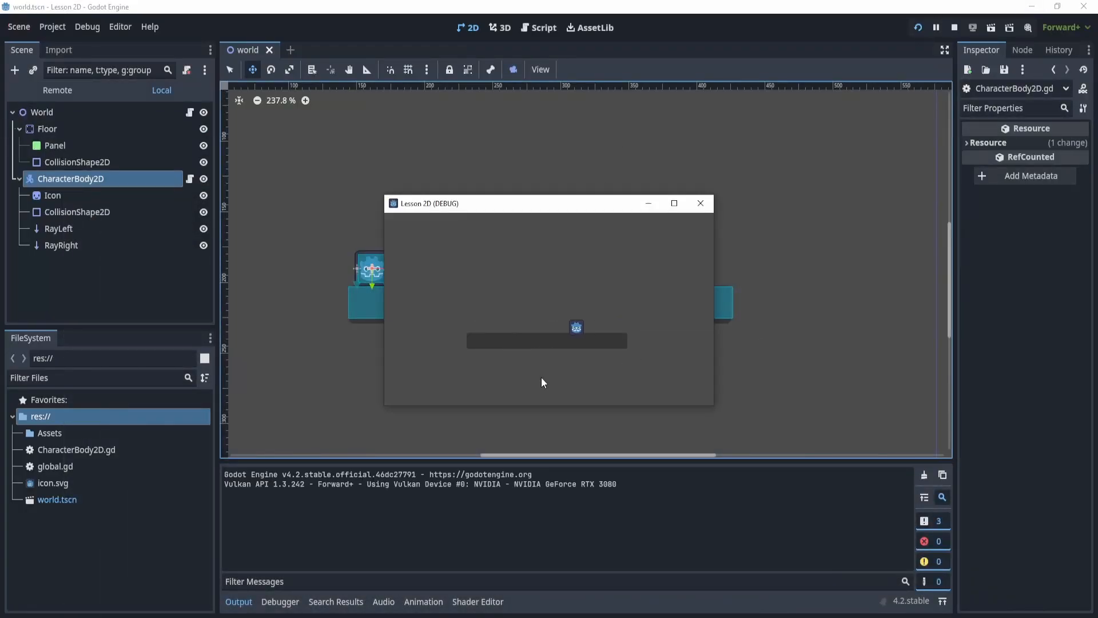